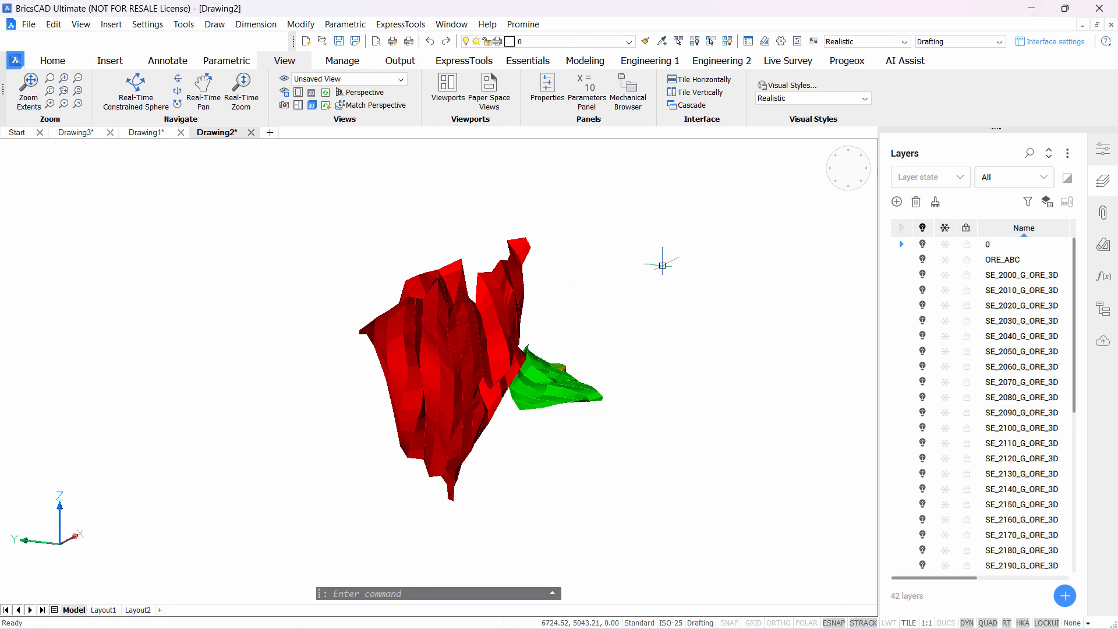
{"action": "mouse_move", "coordinate": [503, 306]}
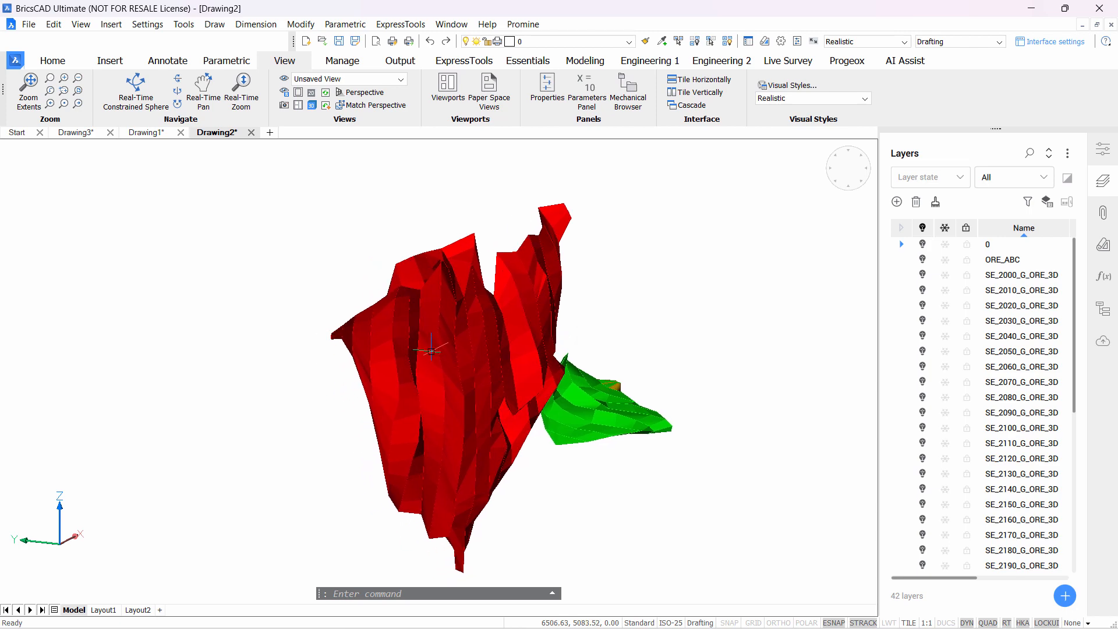
Zoom in on the red and green ore solids while keeping the isometric angle.
{"action": "left_click", "coordinate": [428, 349]}
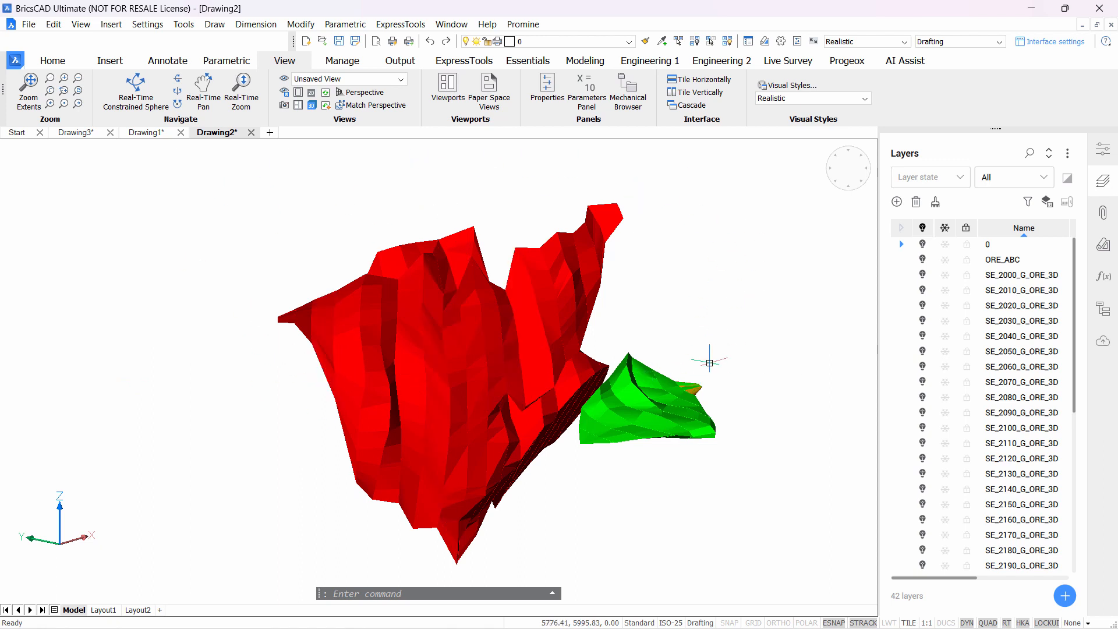
{"action": "mouse_move", "coordinate": [847, 169]}
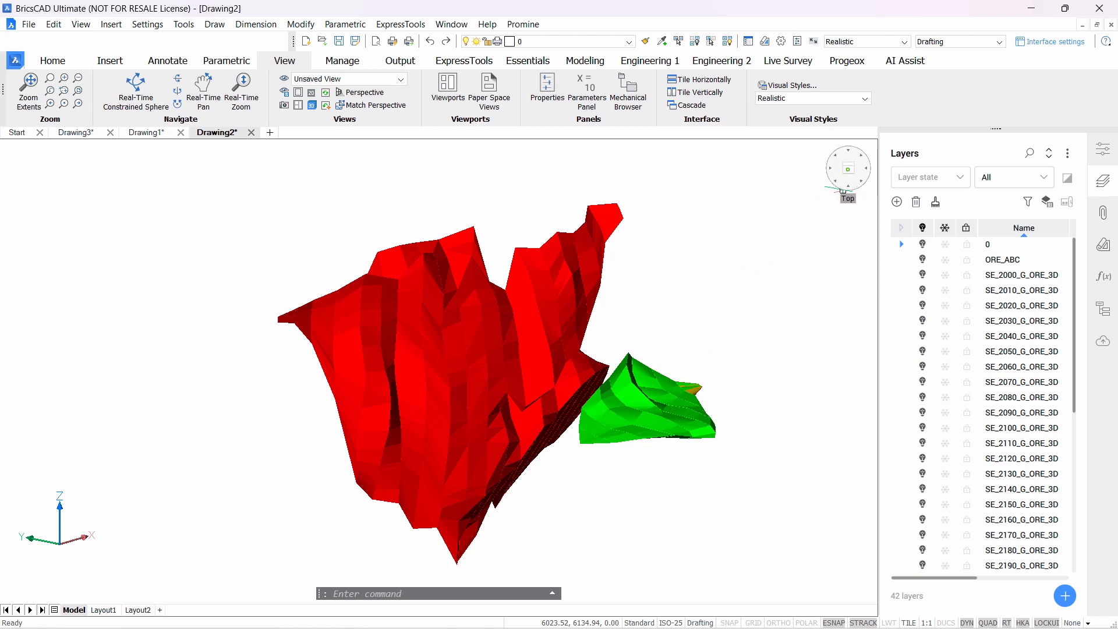
Enable Twist Mode from the LookFrom widget's options and reorient the ore solids.
{"action": "right_click", "coordinate": [848, 169]}
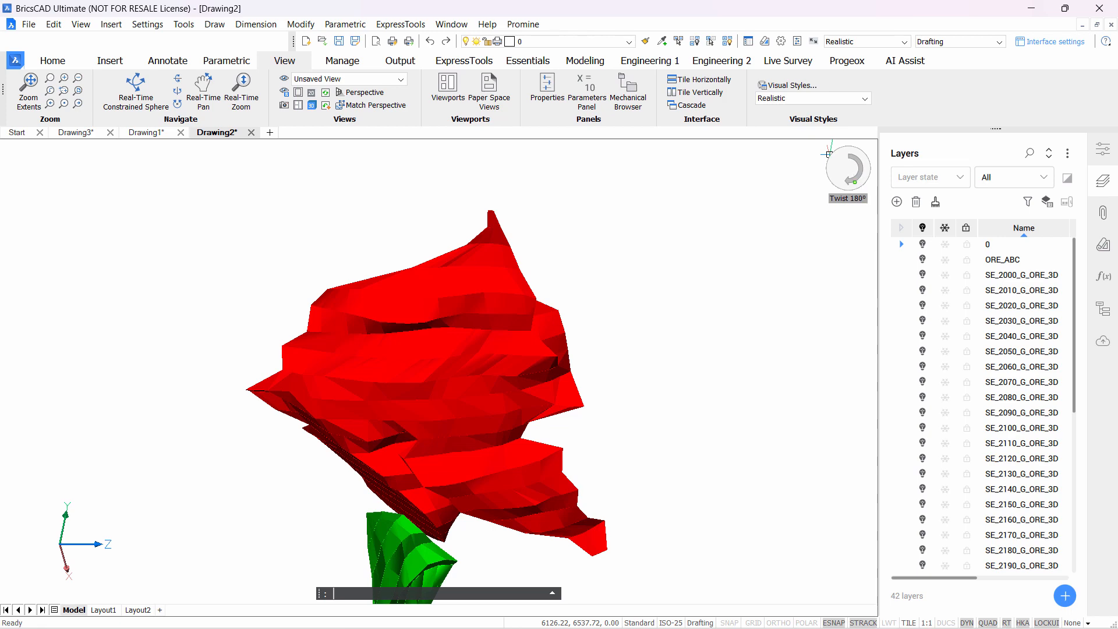
{"action": "mouse_move", "coordinate": [847, 169]}
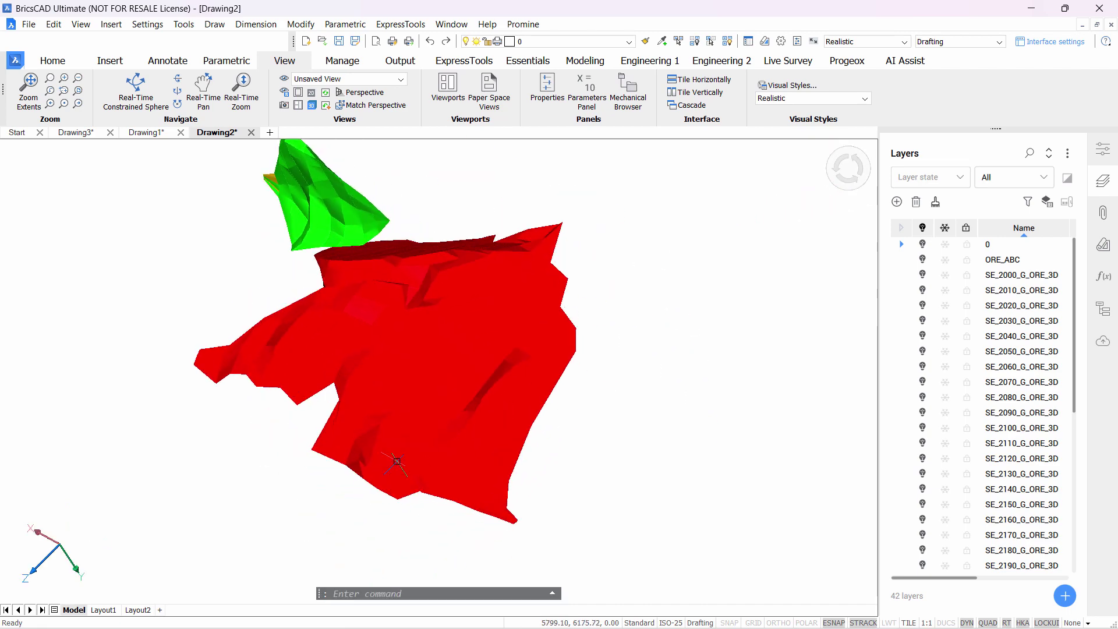
{"action": "mouse_move", "coordinate": [615, 428]}
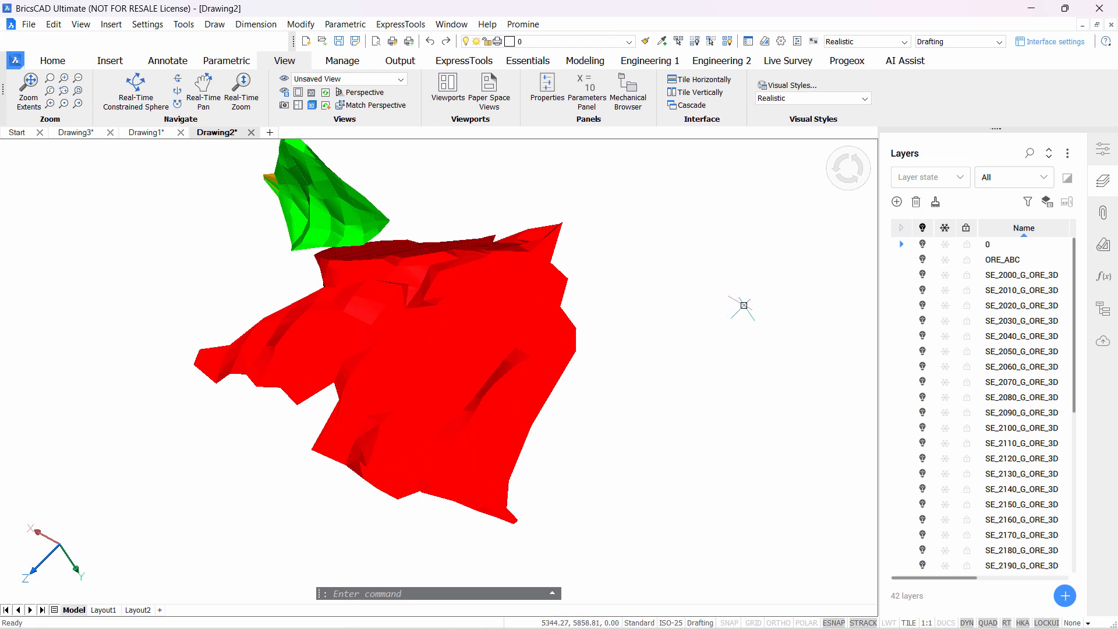
{"action": "mouse_move", "coordinate": [848, 168]}
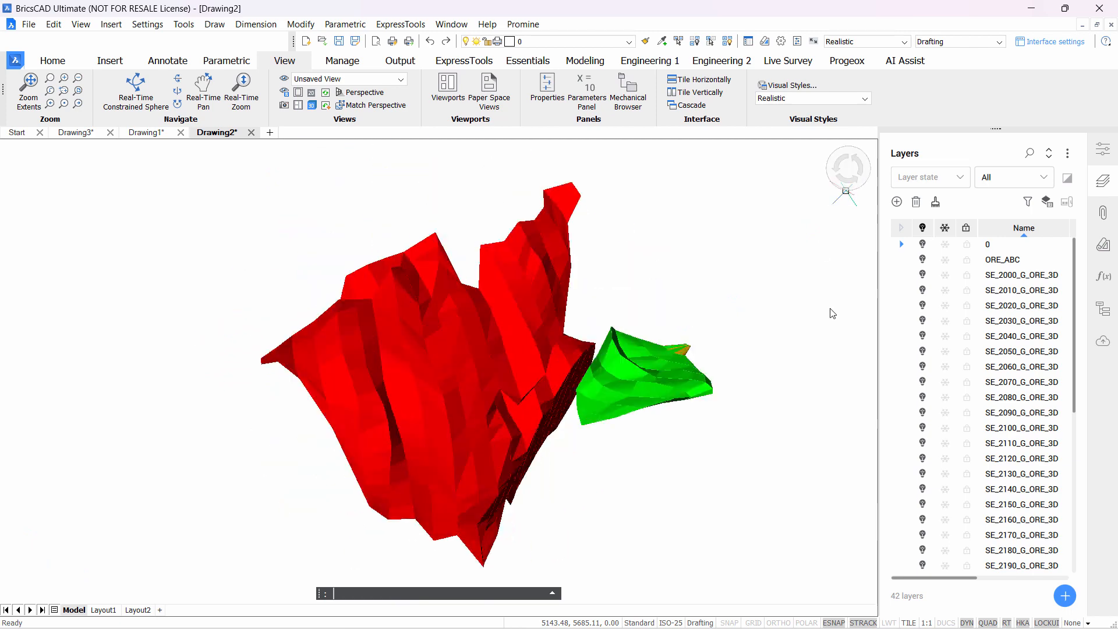
Check the LookFrom widget's view modes after restoring the isometric orientation.
{"action": "right_click", "coordinate": [848, 171]}
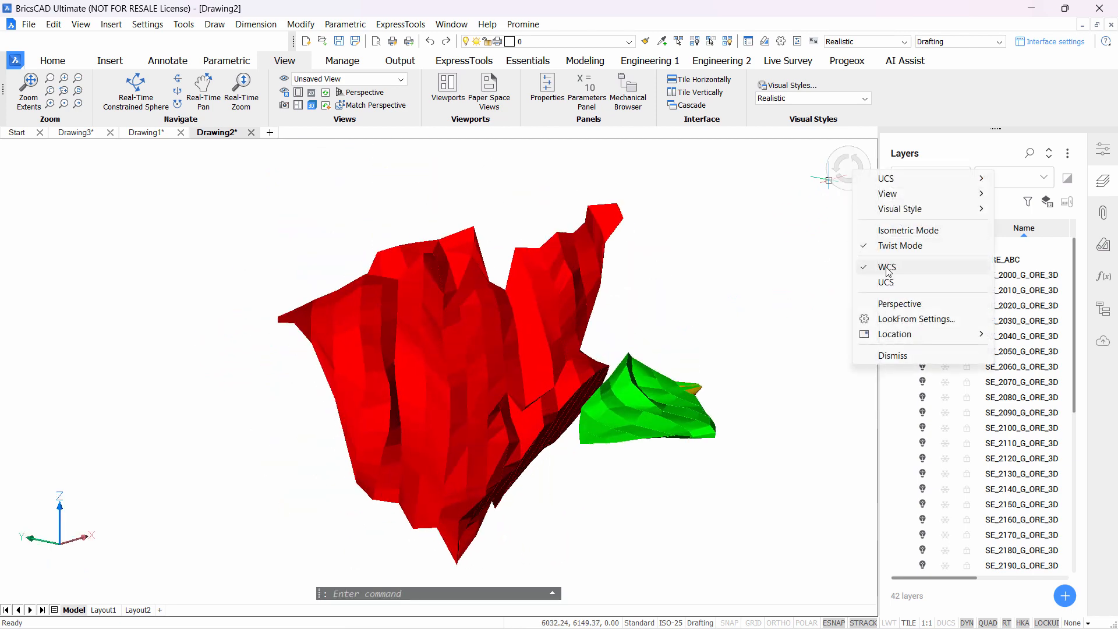